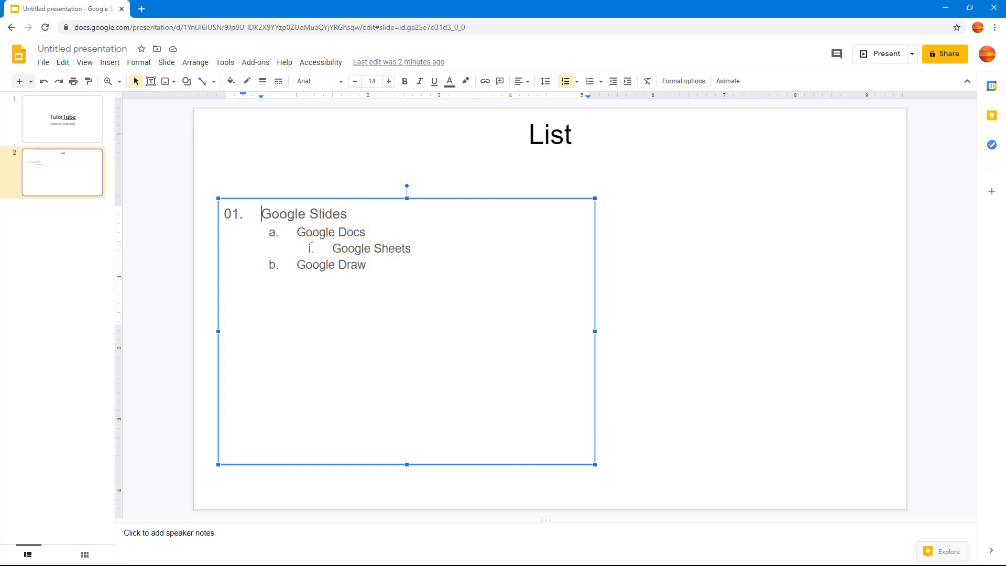
- Increase the indent of 'Google Docs' to the third list level, numbered i
left_click(627, 81)
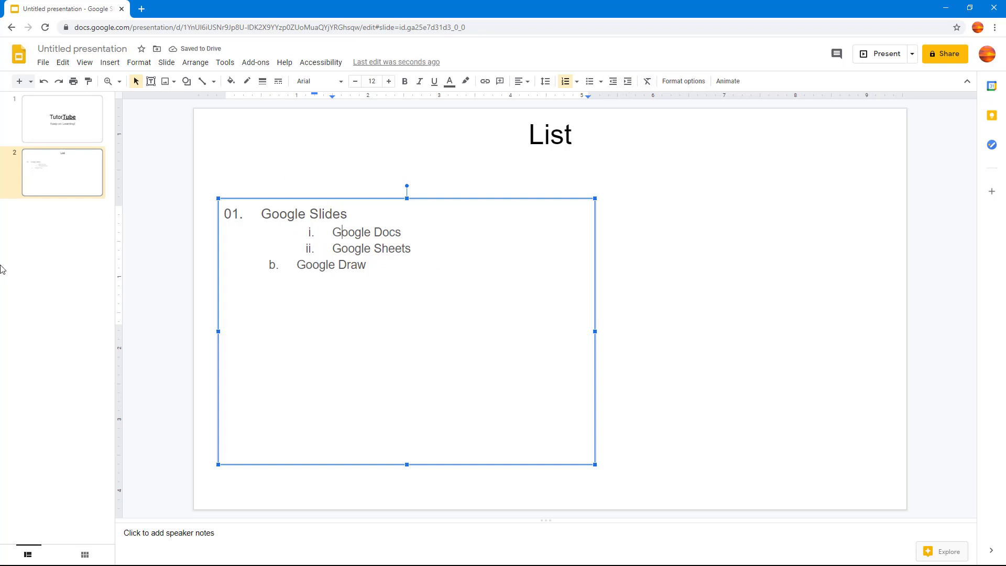
mouse_move(20, 82)
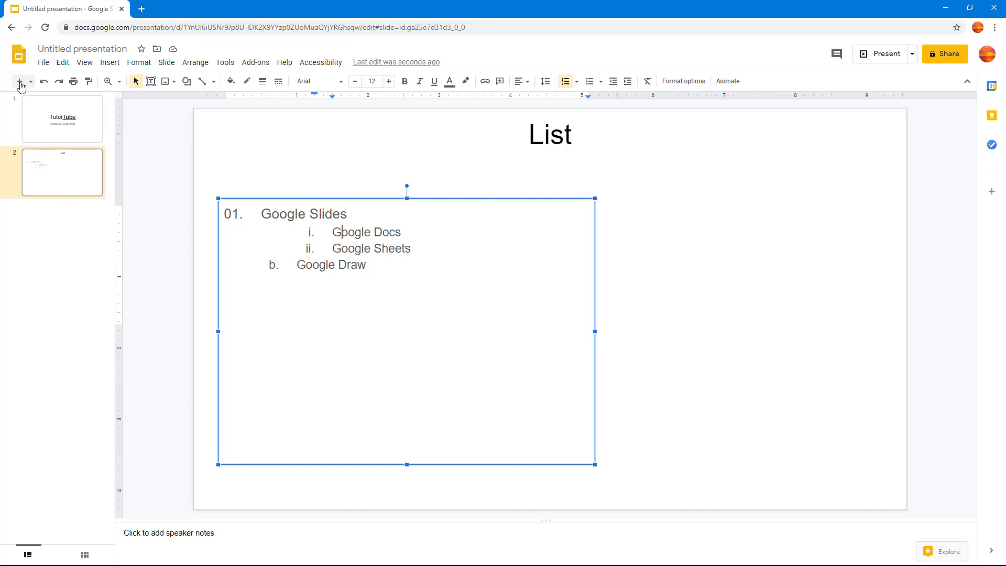
- Add a third slide and fill its left text box with 'This is a paragraph.' repeated
left_click(19, 82)
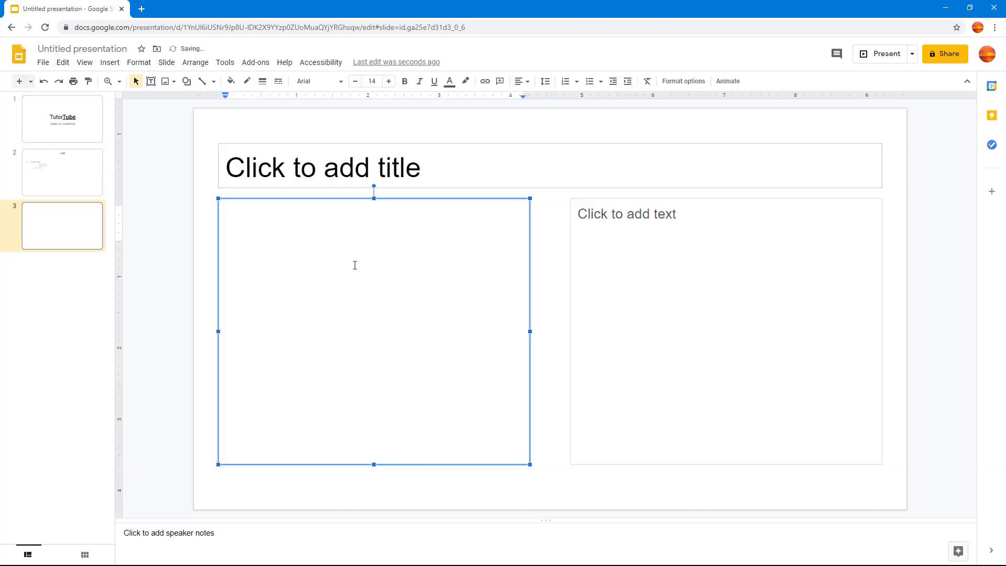
type("This is a")
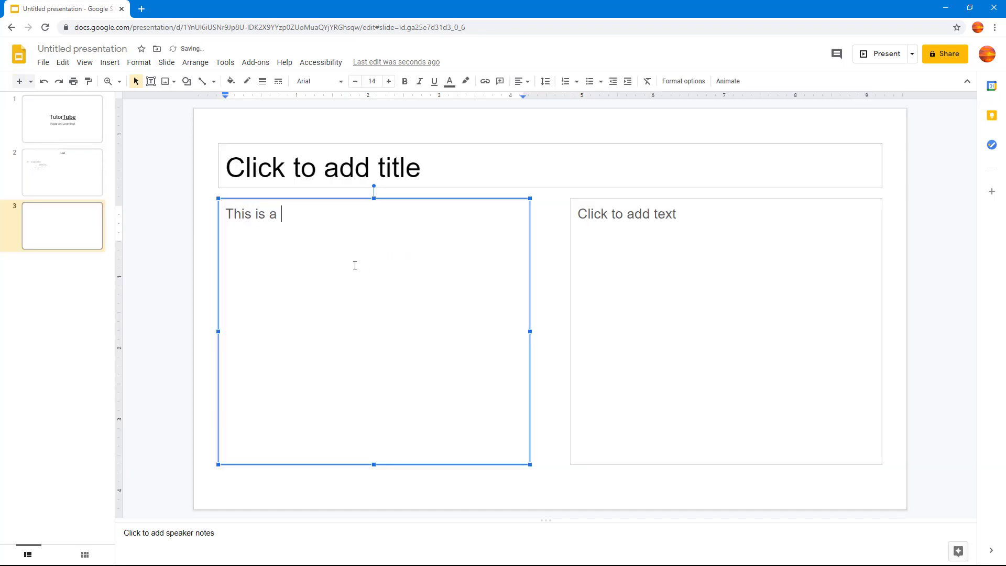
type("paragraph.")
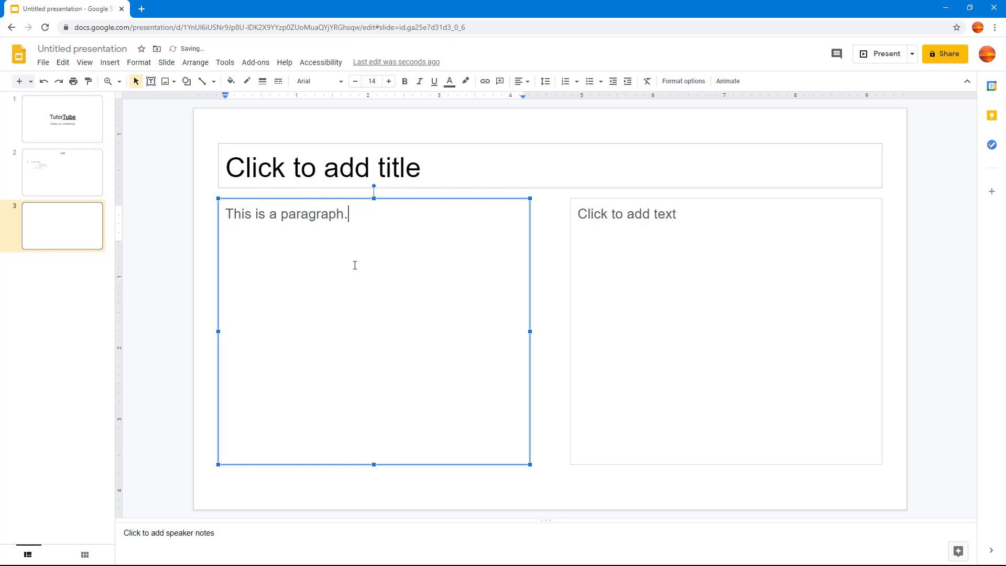
type("This is a paragraph.")
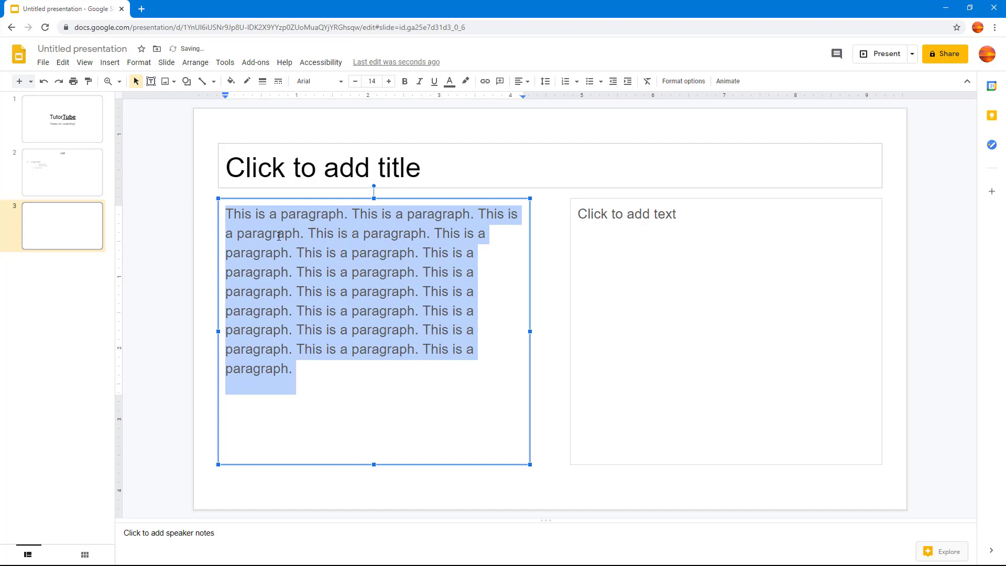
left_click(603, 129)
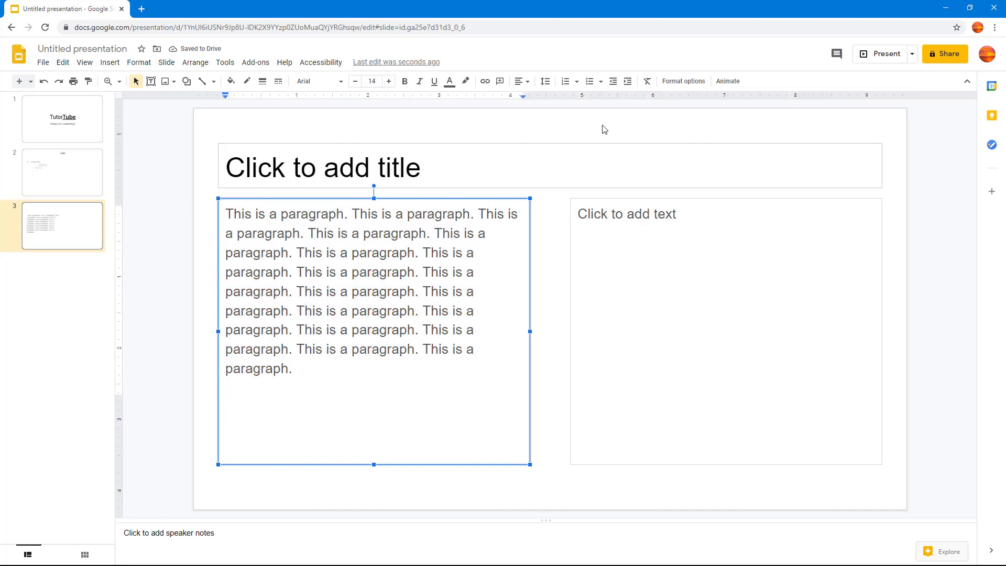
mouse_move(613, 81)
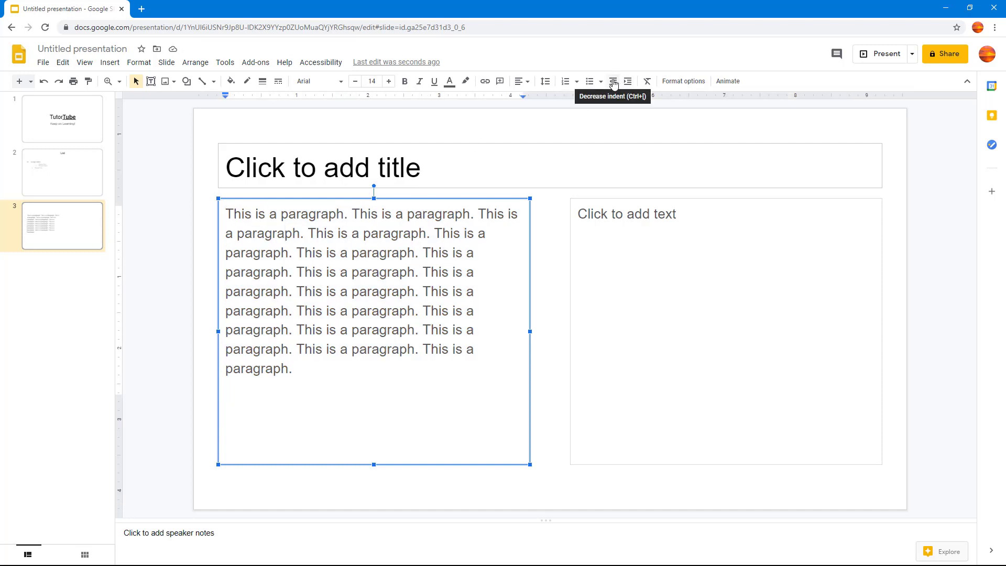
- Shift the repeated-paragraph text on slide three inward by one indent level
left_click(628, 80)
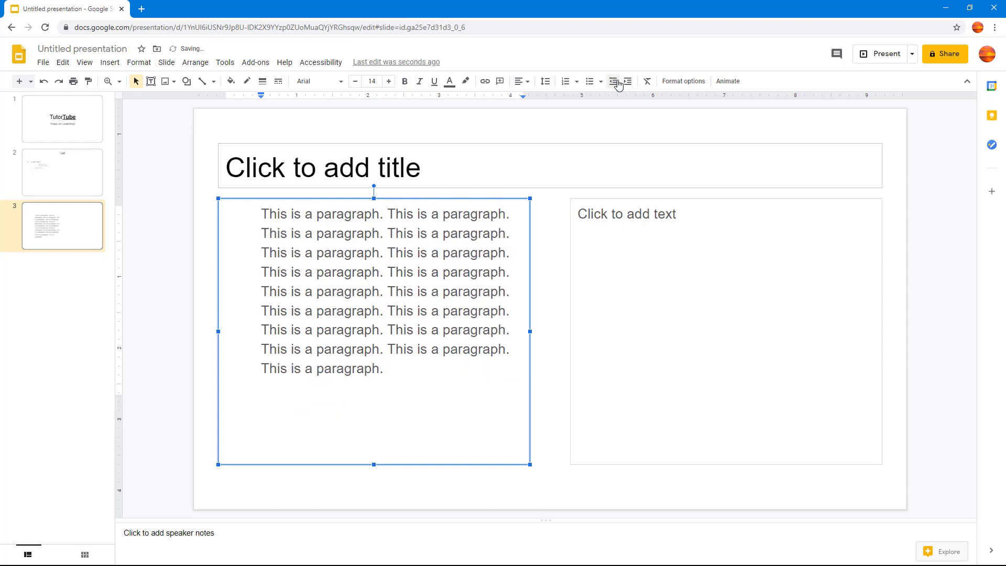
- Type 'This is a sentence.' above the paragraph block and select that sentence text
left_click(617, 83)
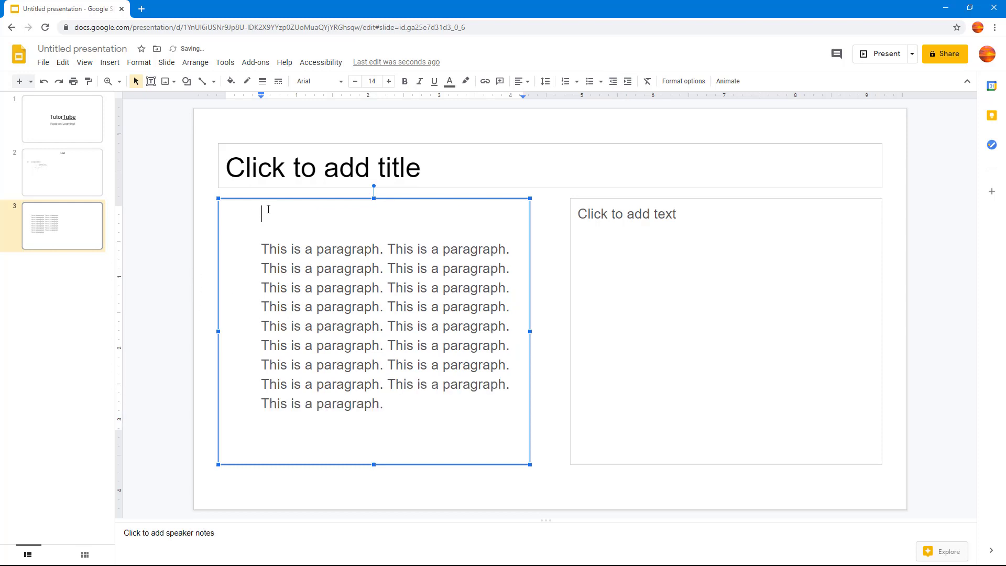
type("This i")
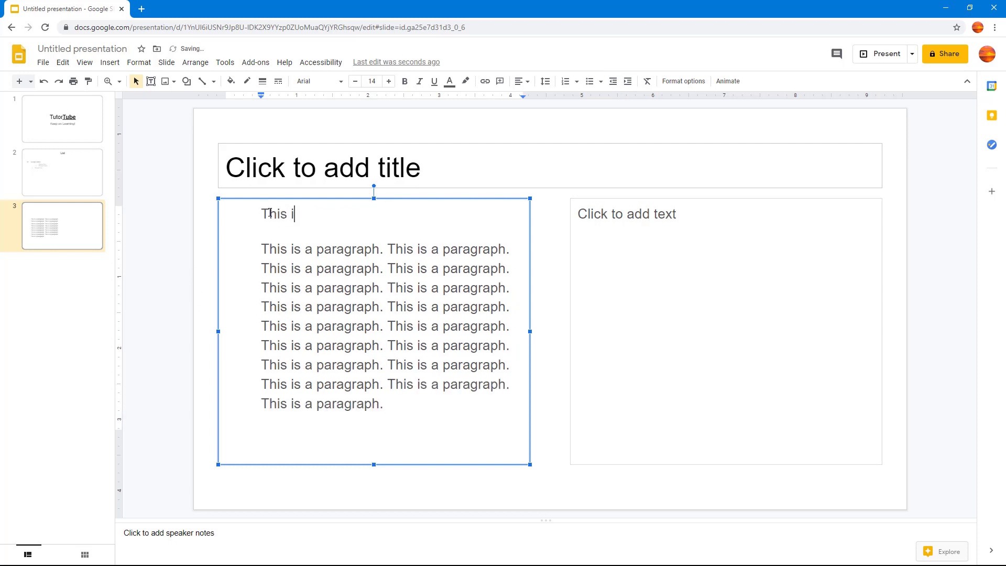
type("s a")
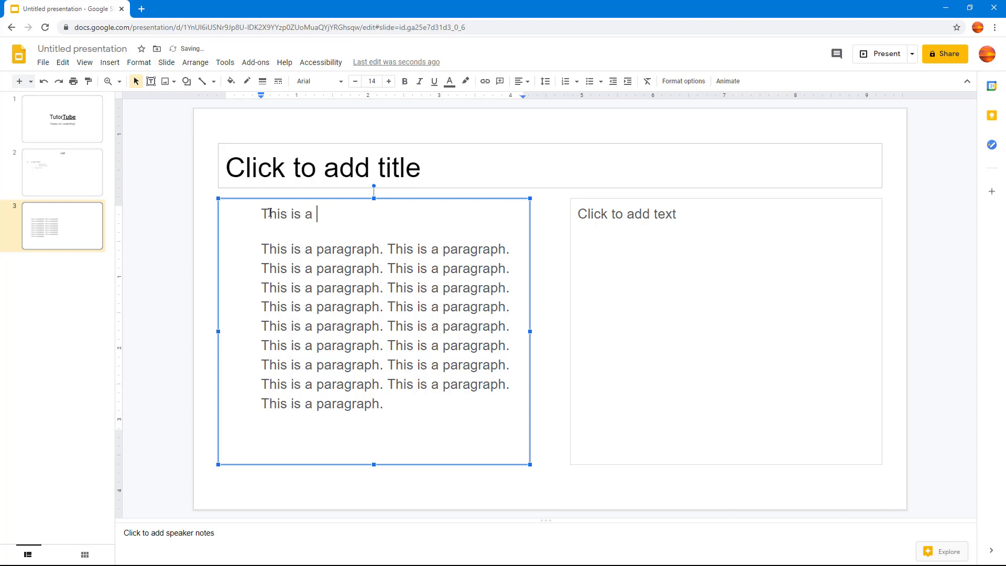
type("sentence. This is a sentence. This is a sentence. This is a sentence.")
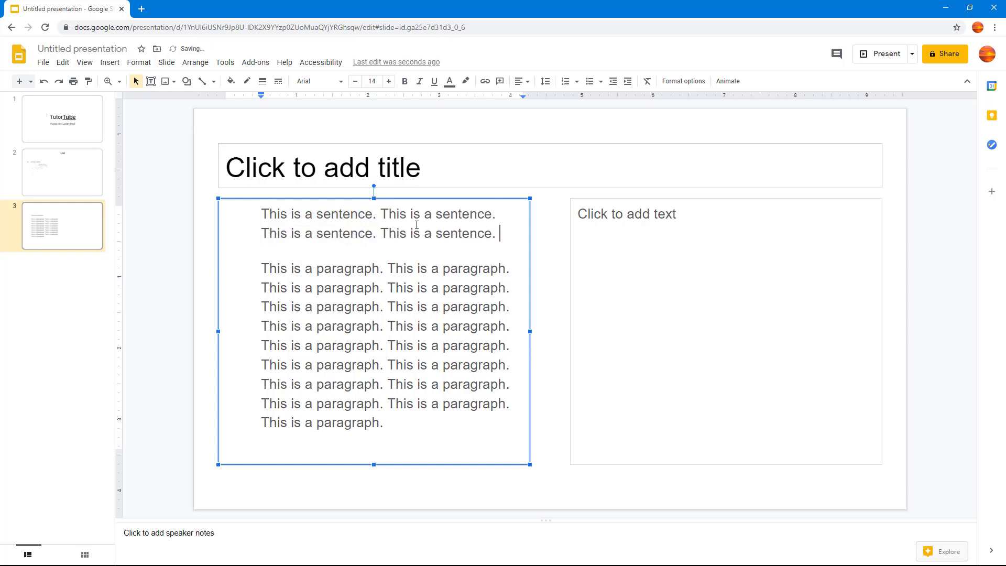
left_click_drag(262, 214, 383, 260)
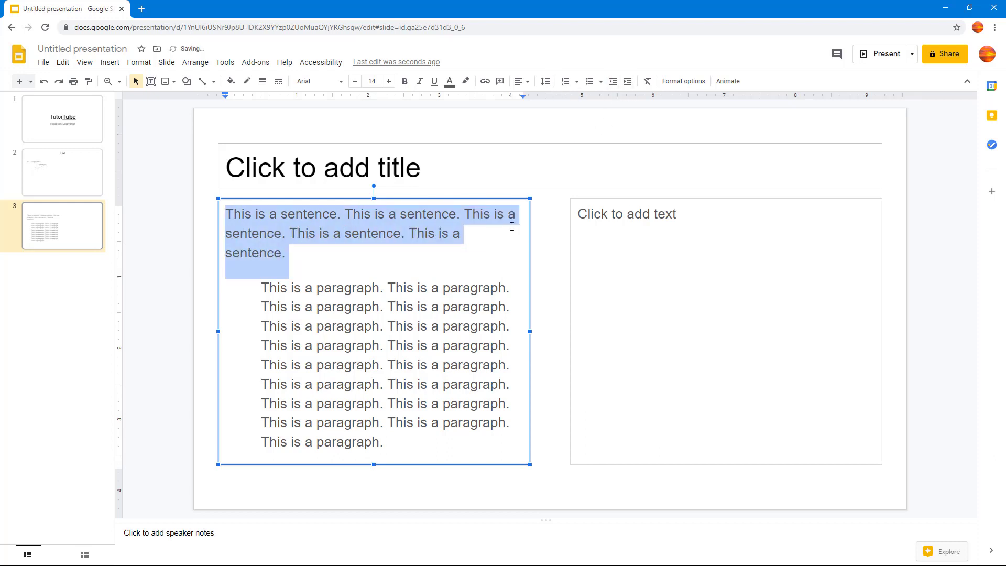
left_click(240, 214)
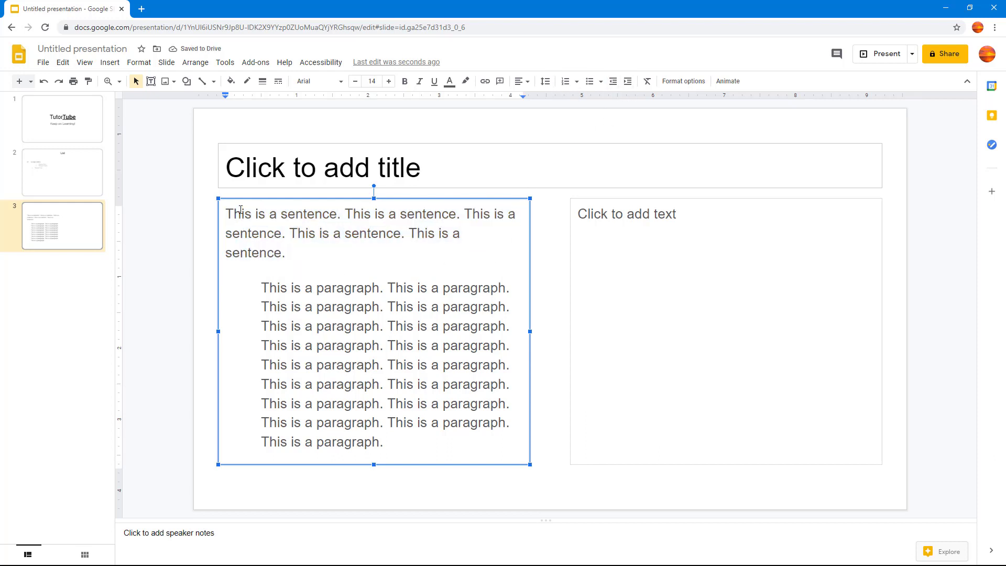
left_click(225, 214)
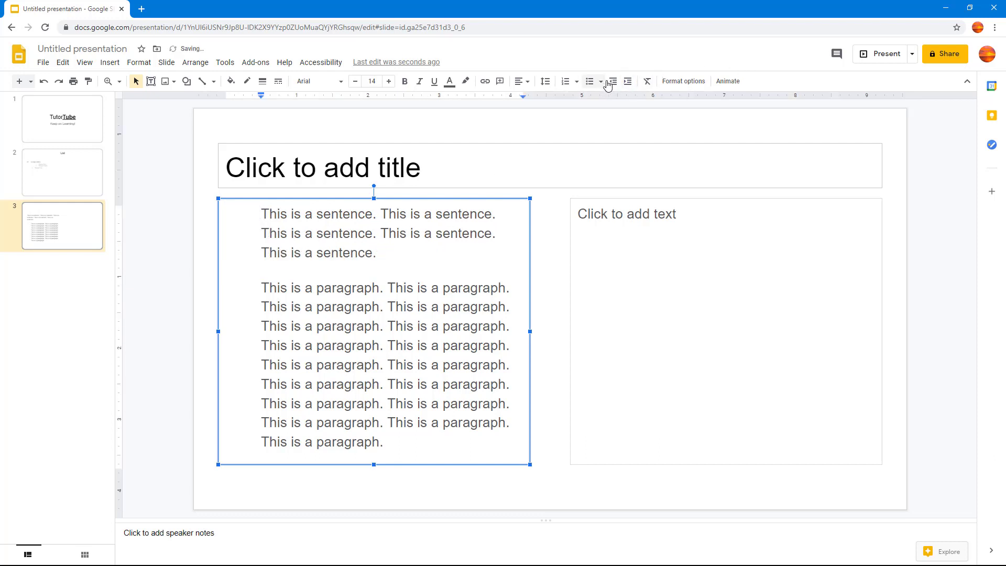
left_click(608, 81)
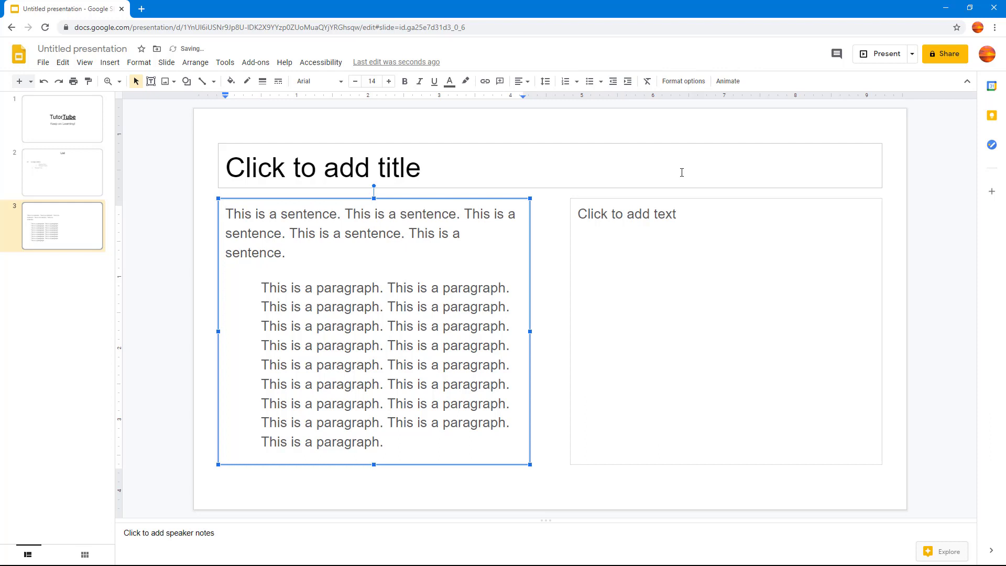